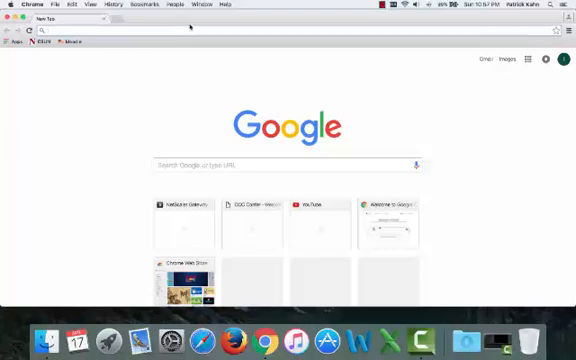
mouse_move(128, 76)
type("my")
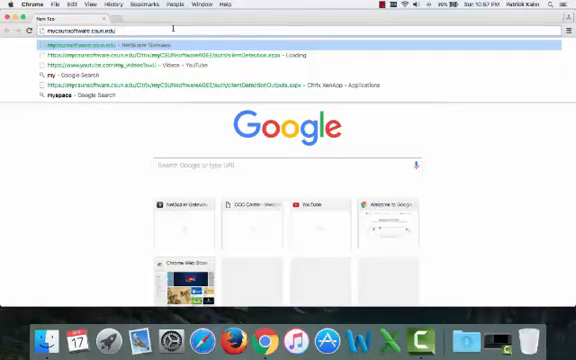
- Go to the mycsunsoftware.csun.edu Citrix portal in Chrome
left_click(108, 44)
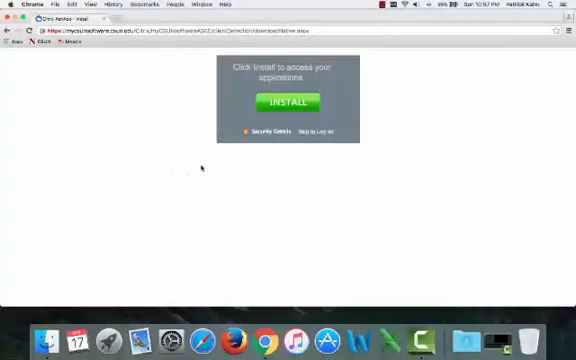
- Skip the Citrix install and launch ArcMap 10.3 from the ArcGIS 10.3 folder
left_click(291, 100)
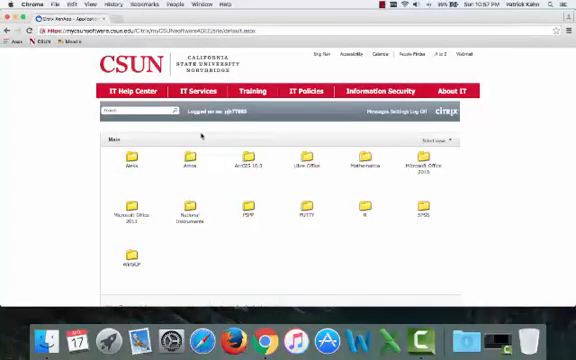
left_click(247, 163)
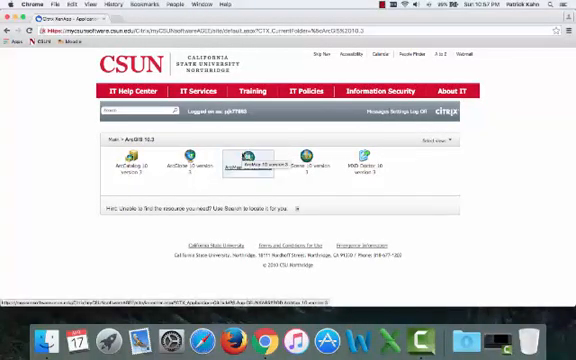
left_click(242, 160)
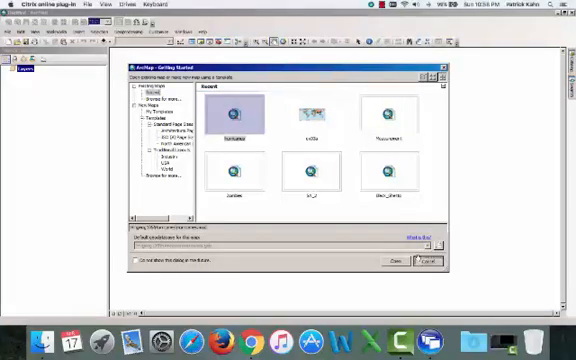
- Cancel the Getting Started dialog to leave an empty untitled map
left_click(411, 259)
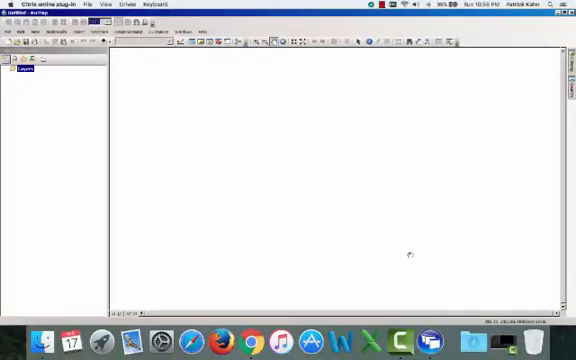
mouse_move(303, 125)
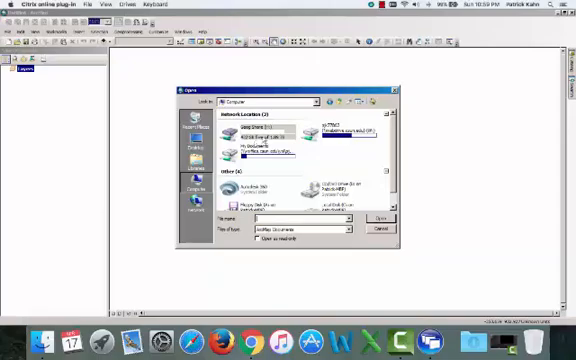
mouse_move(248, 140)
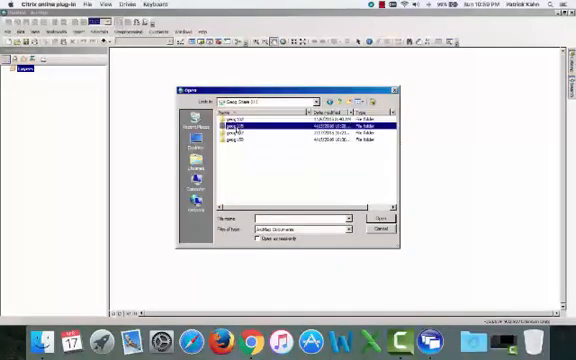
- Open the hurricanes map document from the Geog share's Hurricanes folder
double_click(237, 135)
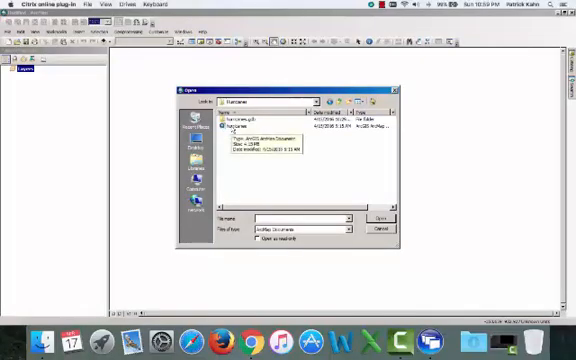
left_click(379, 217)
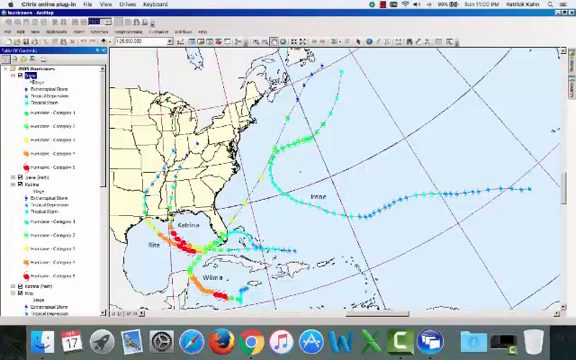
- Open the Irene layer's attribute table from the Table of Contents
right_click(40, 68)
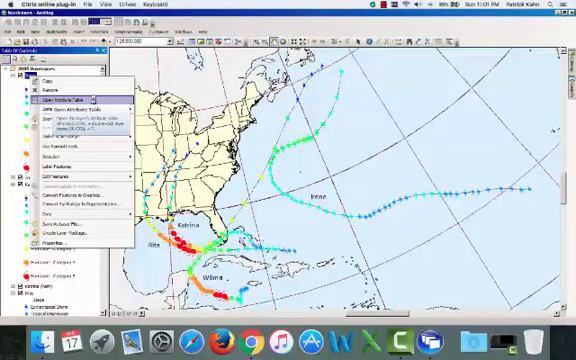
left_click(55, 98)
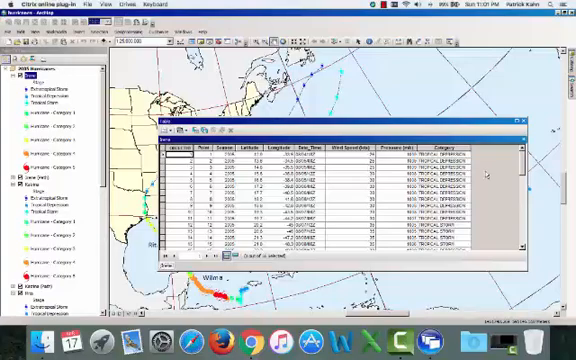
scroll("down", 3)
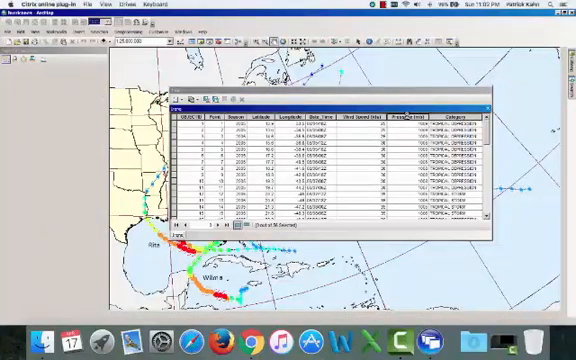
- Sort Irene's table ascending on the Pressure (mb) field
right_click(415, 110)
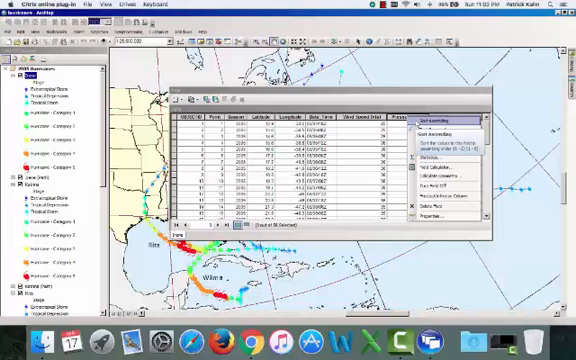
left_click(438, 118)
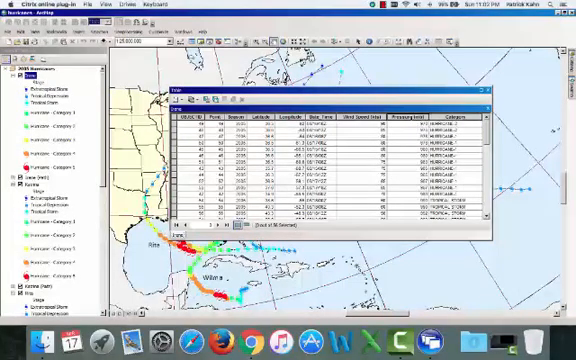